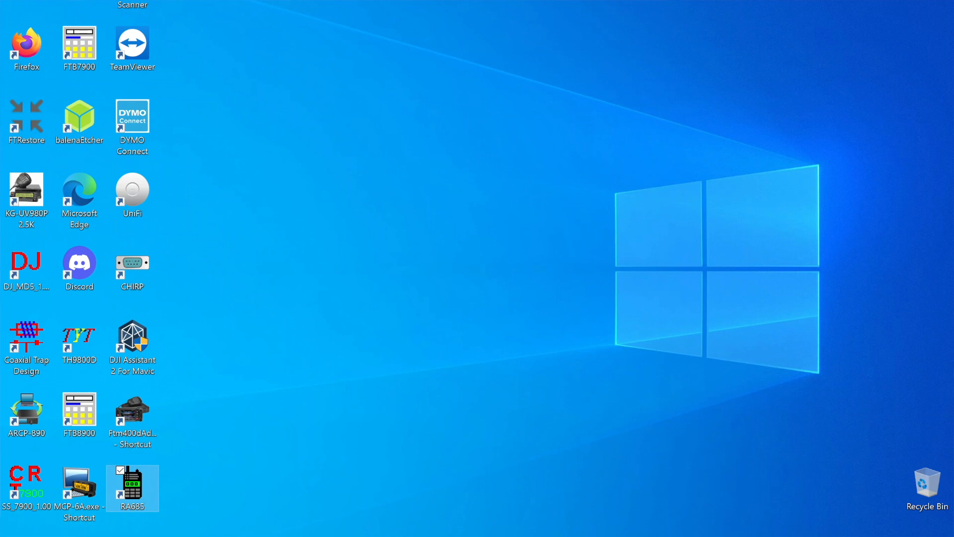
Launch the RA685 programming software from its desktop shortcut
double_click(132, 481)
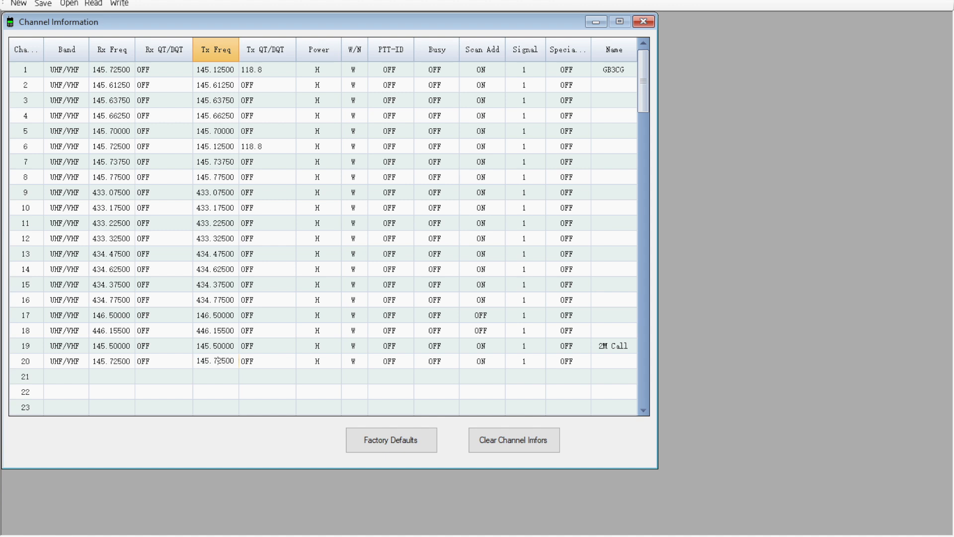
Begin choosing a transmit QT/DQT tone for repeater channel 20
click(289, 361)
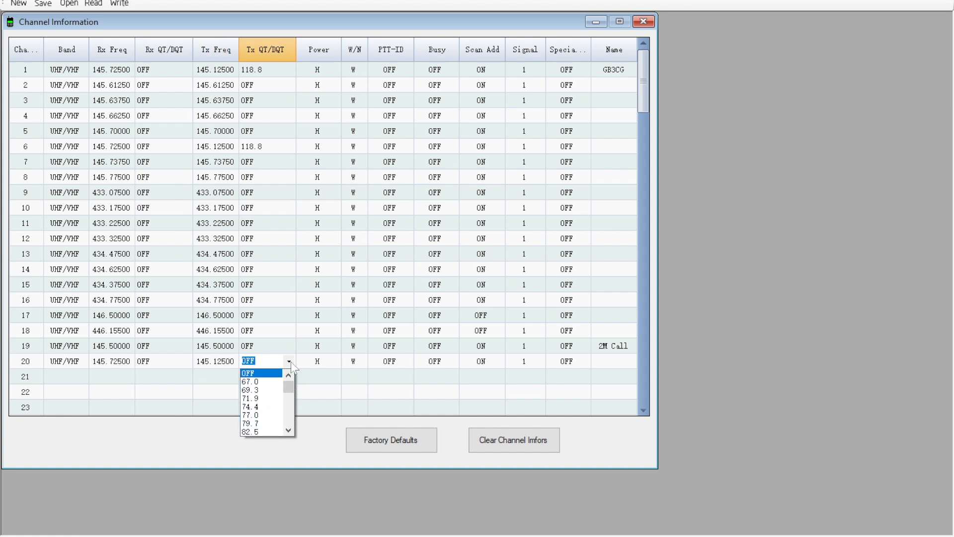